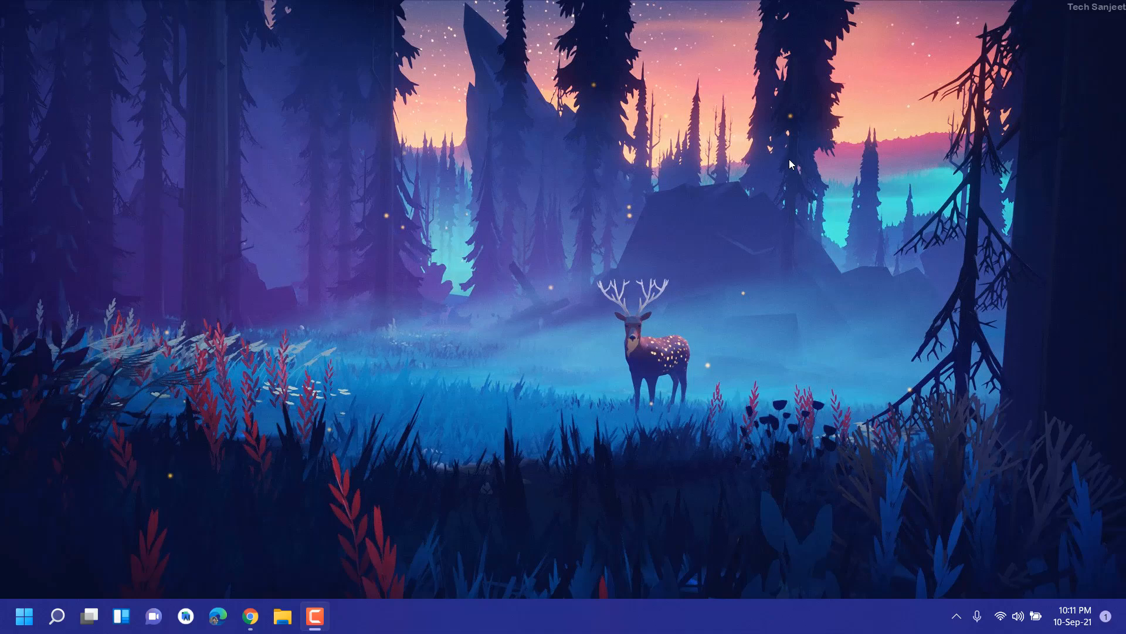
Open Settings from the Start button to reach the Windows Update page
click(346, 616)
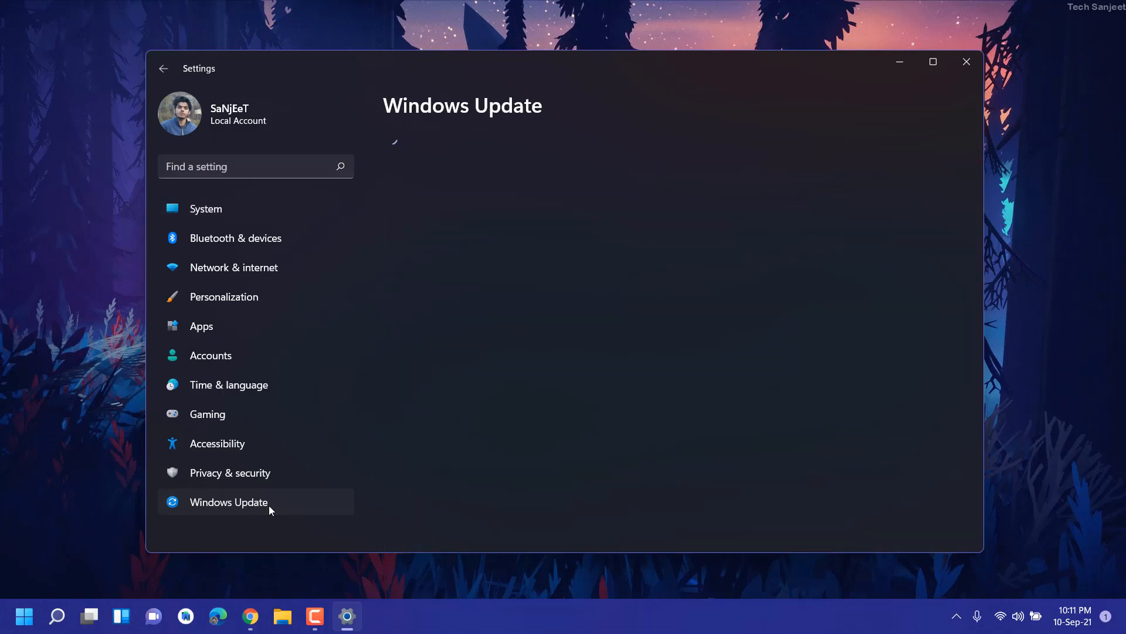
Open the Windows Insider Program page, which reports the PC fails Windows 11 requirements
click(229, 501)
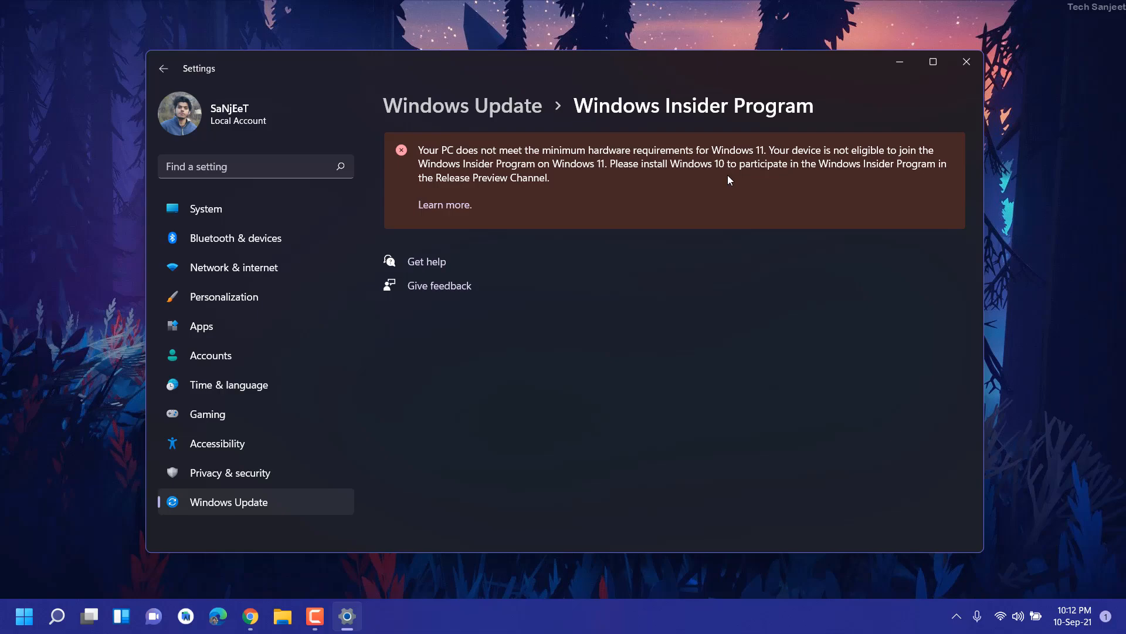
mouse_move(674, 183)
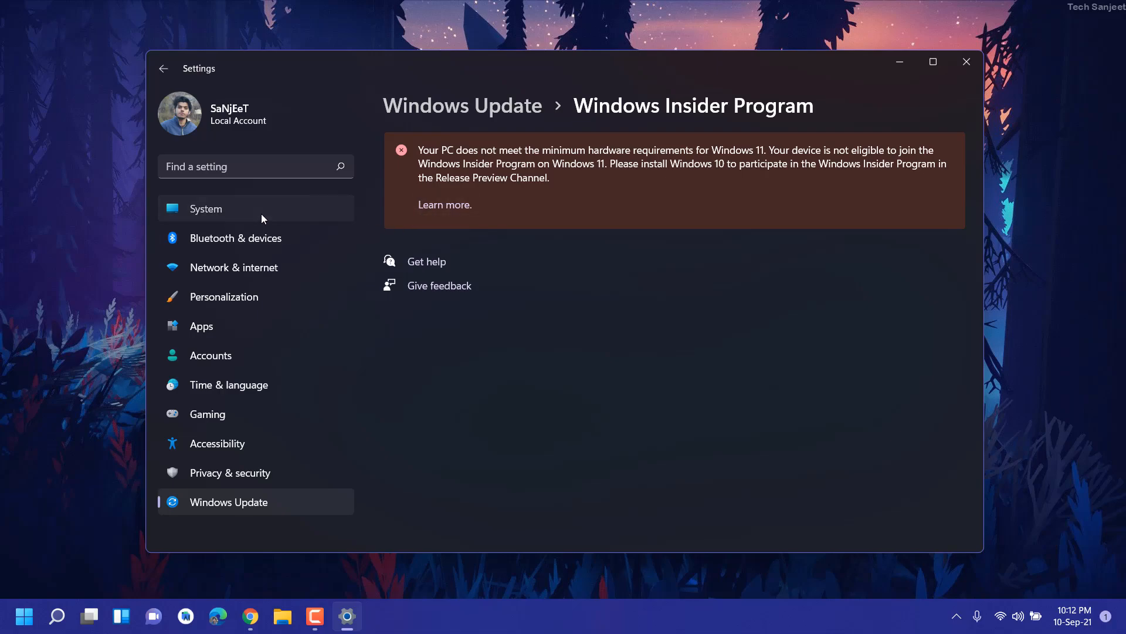
click(205, 209)
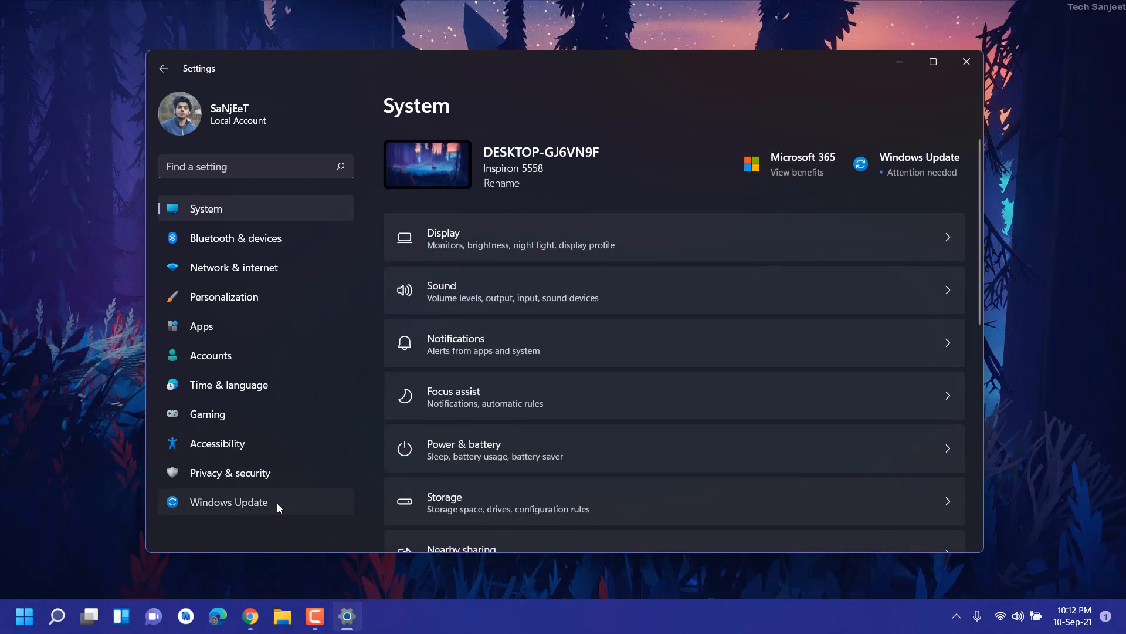
click(229, 501)
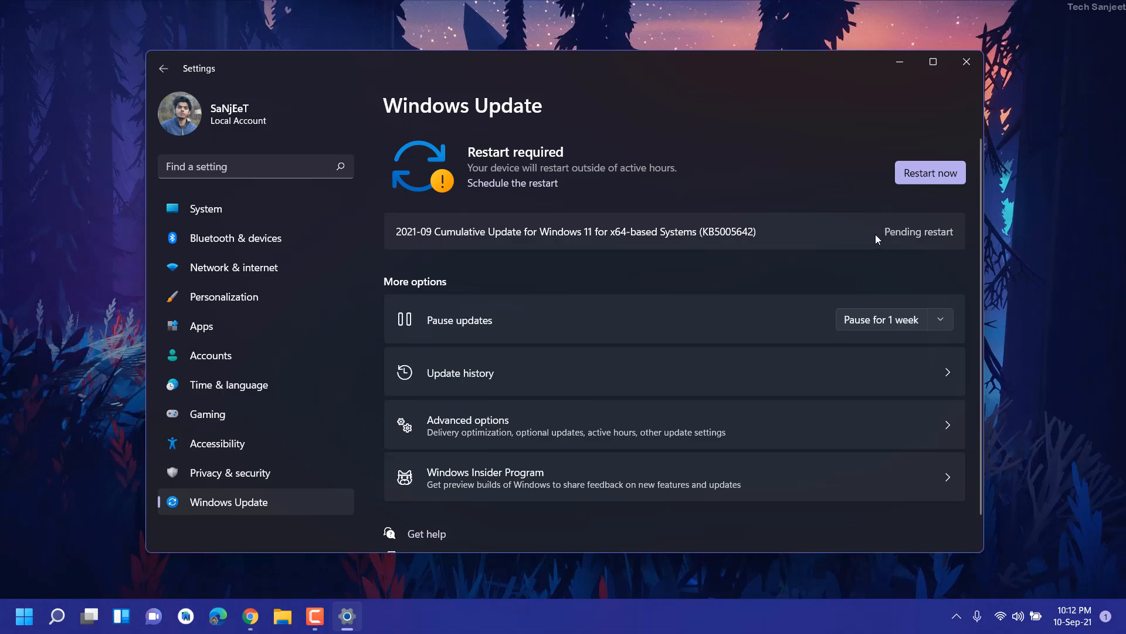
mouse_move(747, 192)
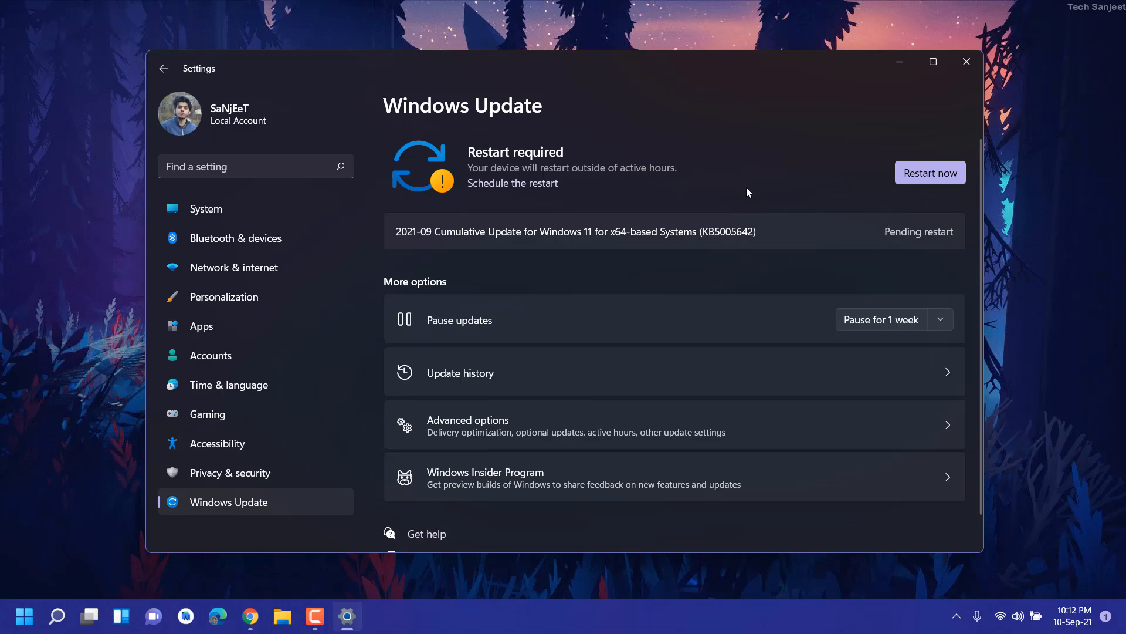
mouse_move(374, 465)
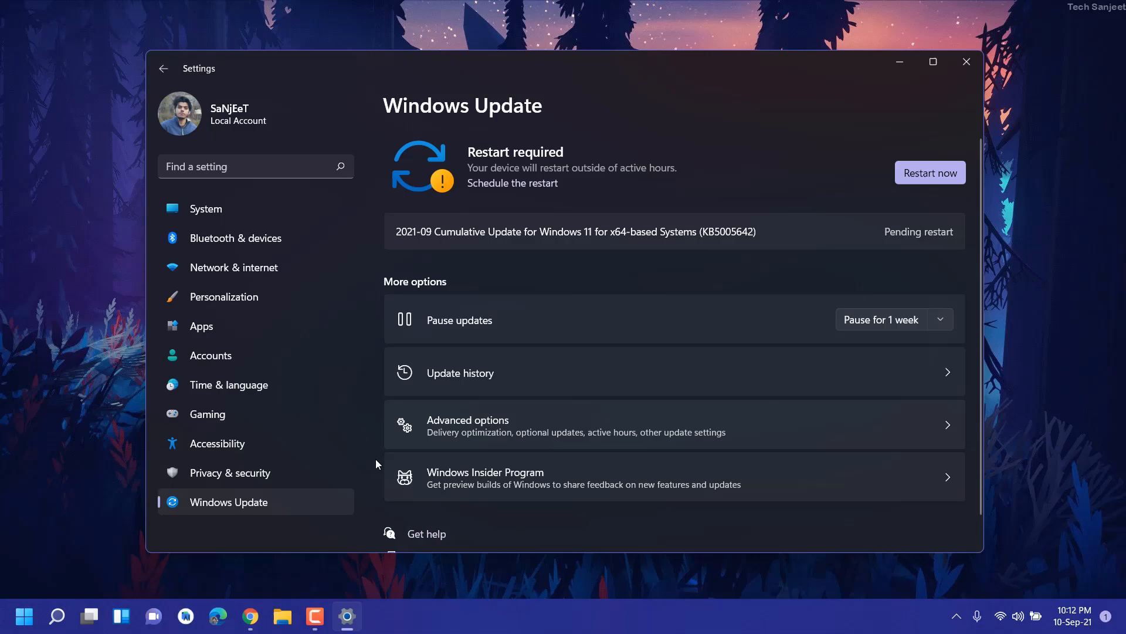
click(485, 478)
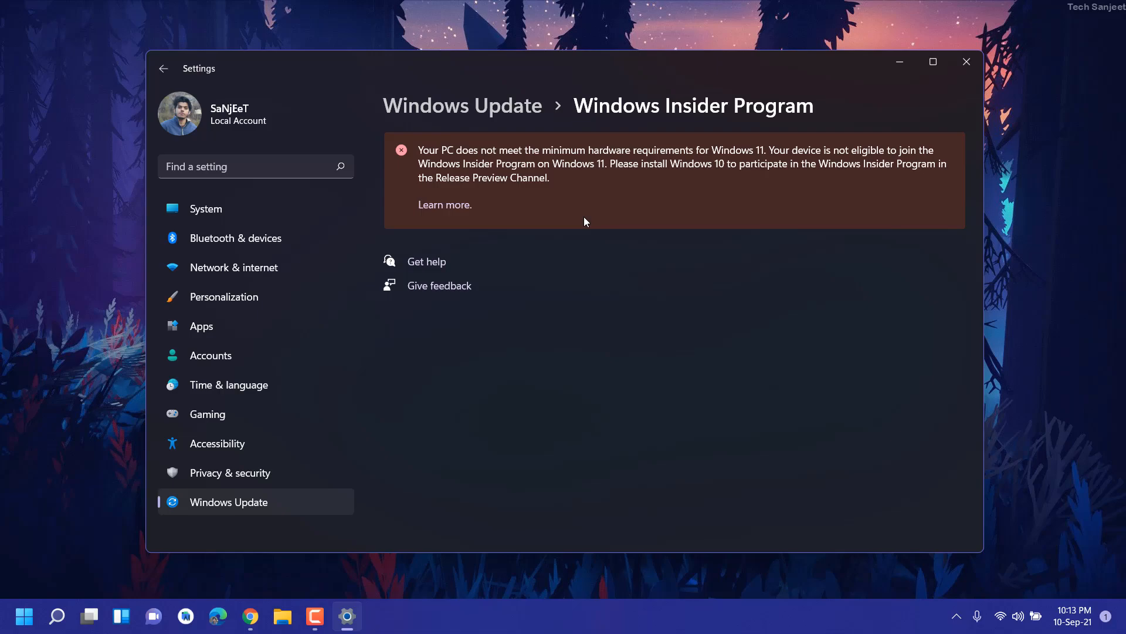
click(249, 616)
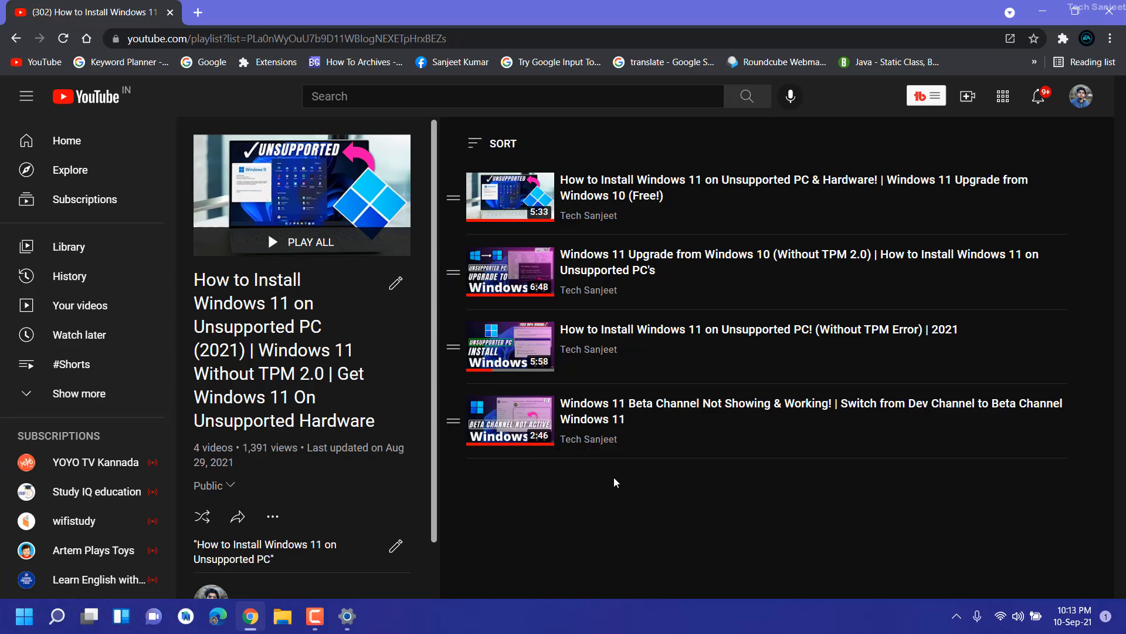
mouse_move(552, 321)
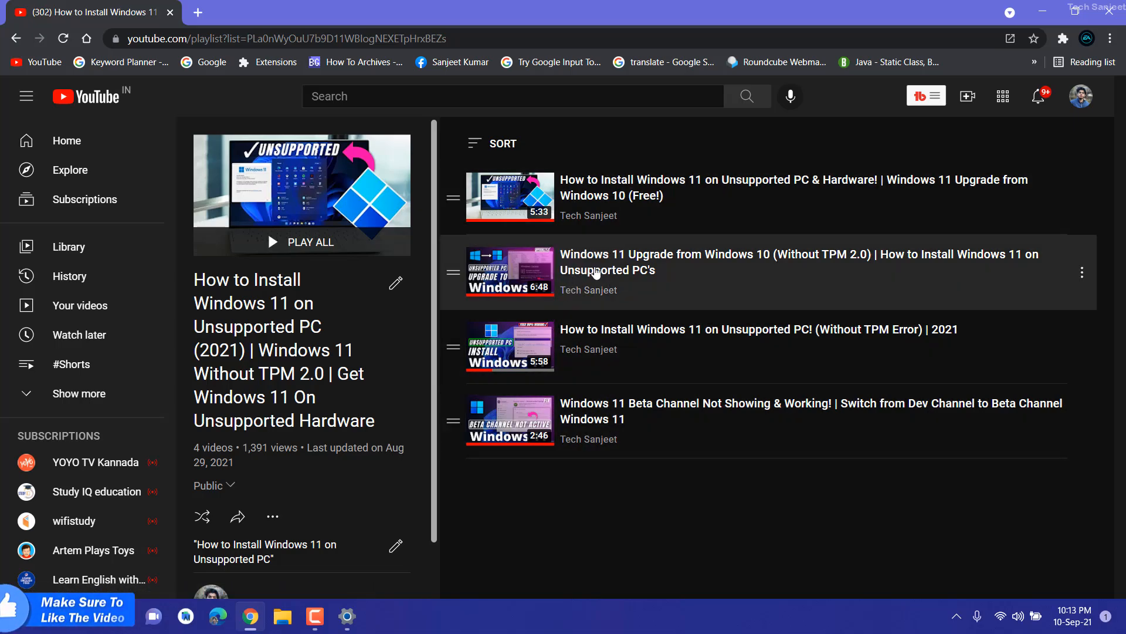
click(347, 616)
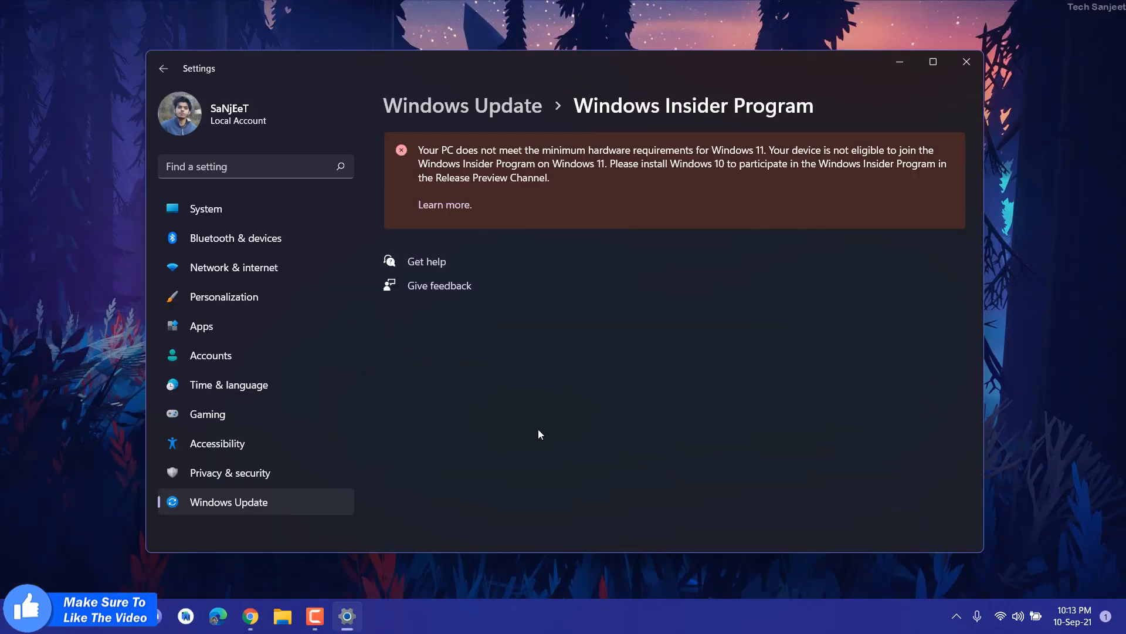
Go back to the Windows Update page showing the pending 2021-09 cumulative update restart
click(165, 68)
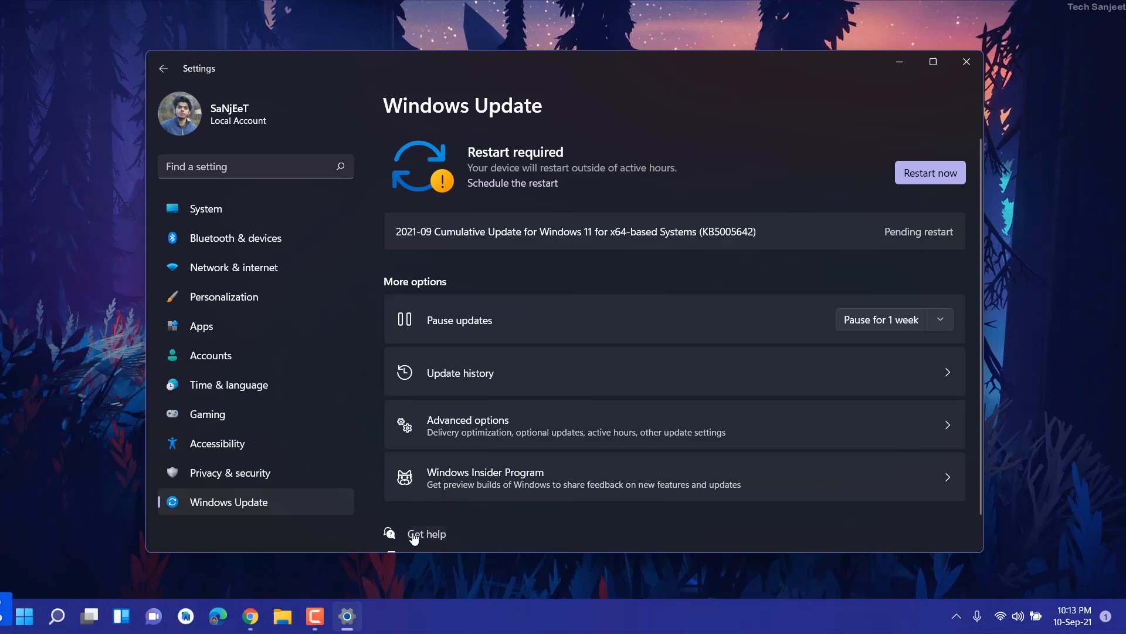
click(249, 617)
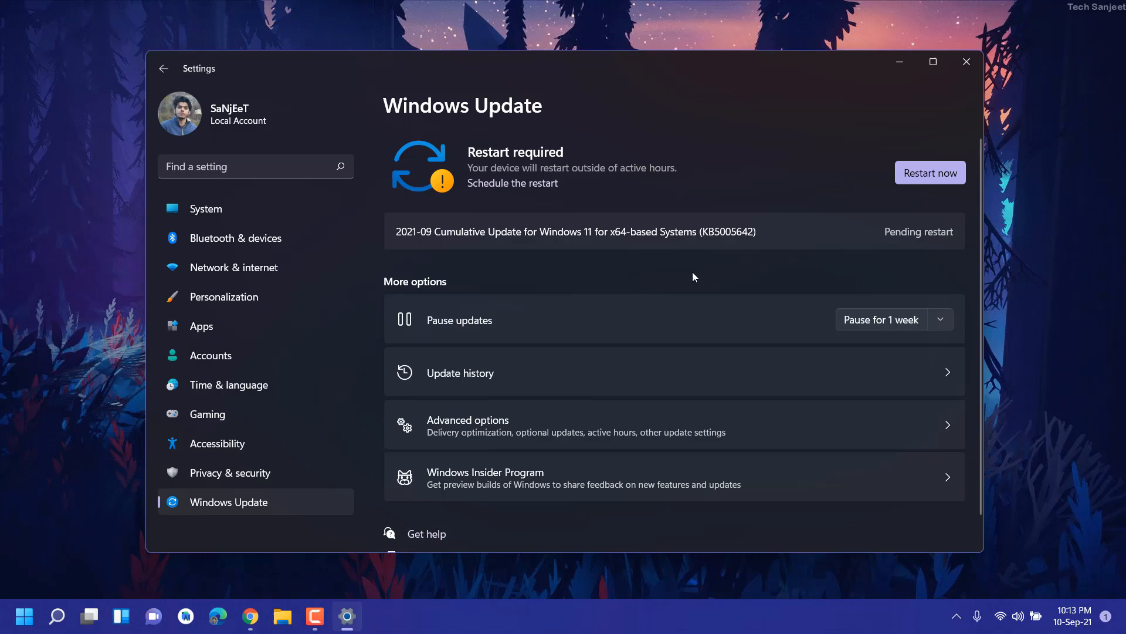
mouse_move(630, 274)
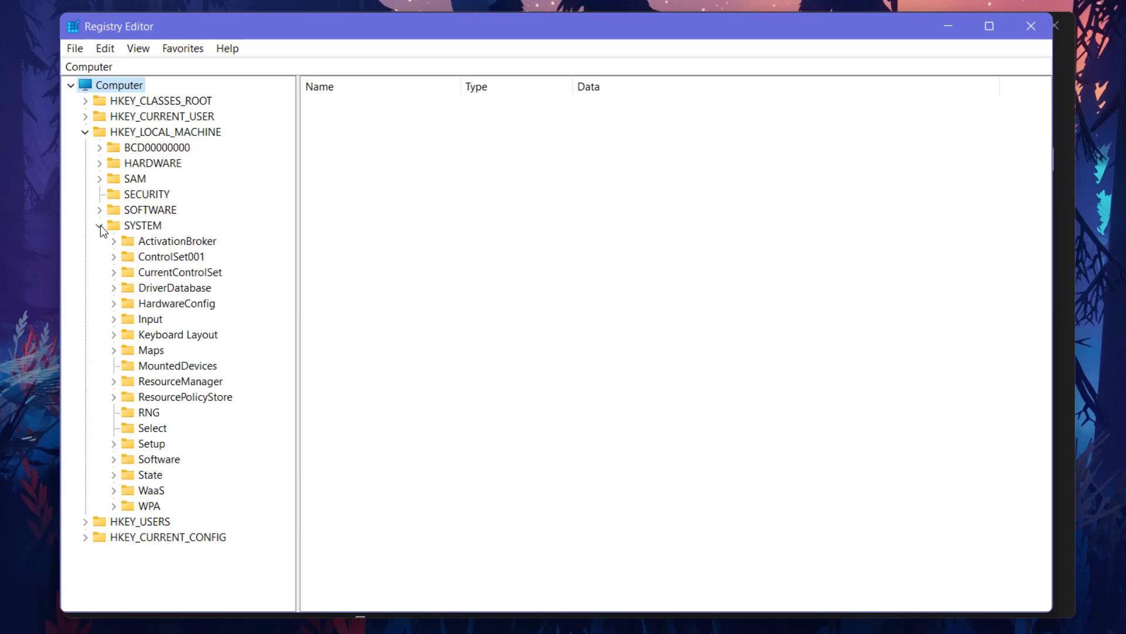
Navigate to HKEY_LOCAL_MACHINE\SYSTEM\Setup\LabConfig showing both Bypass DWORDs set to 1
click(143, 226)
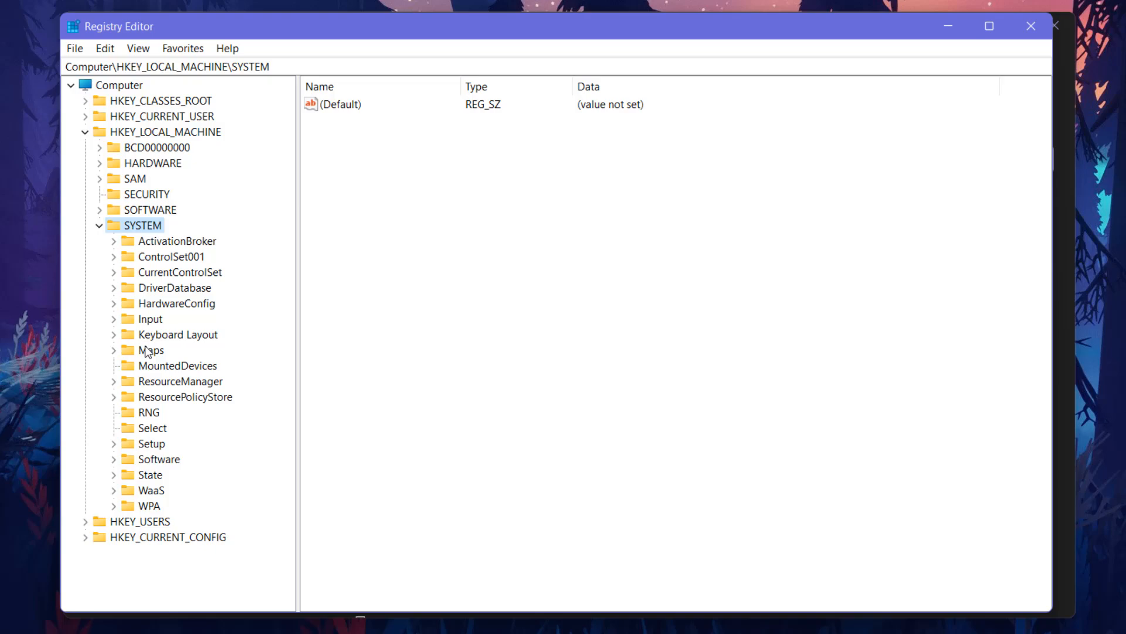
click(152, 444)
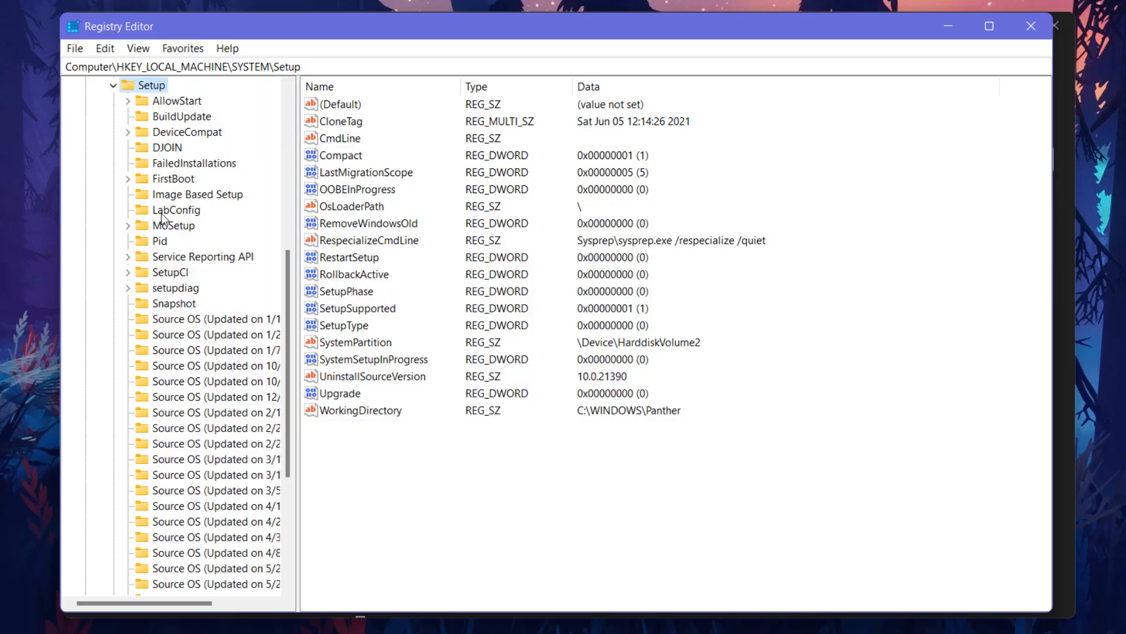
click(175, 210)
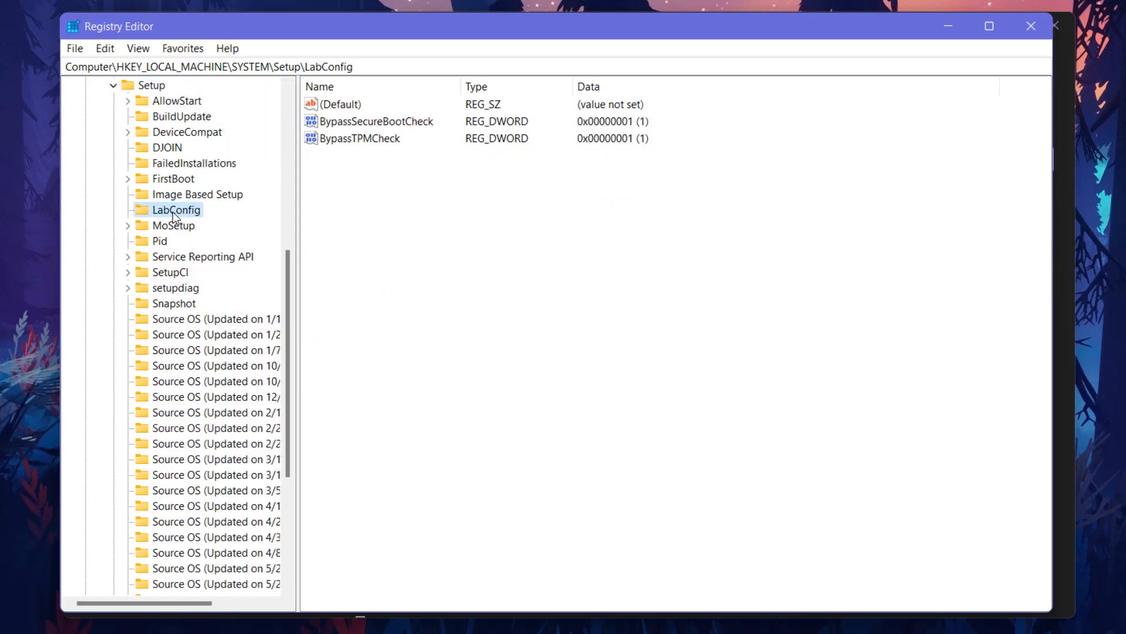
right_click(175, 210)
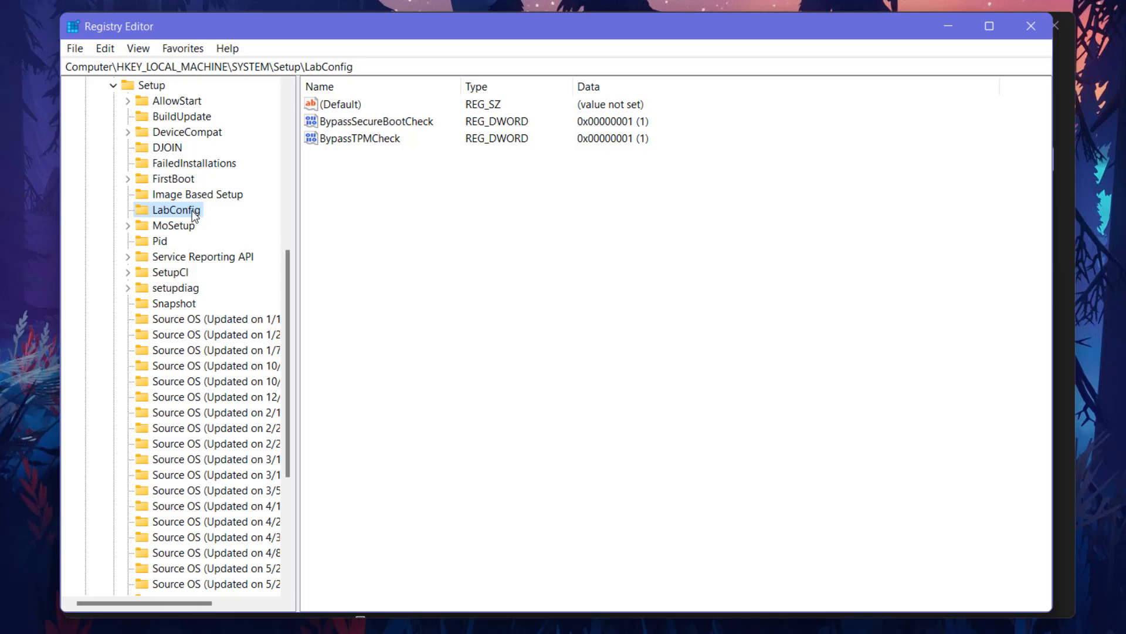
Add a new DWORD (32-bit) value, New Value #1, in the LabConfig key
click(341, 104)
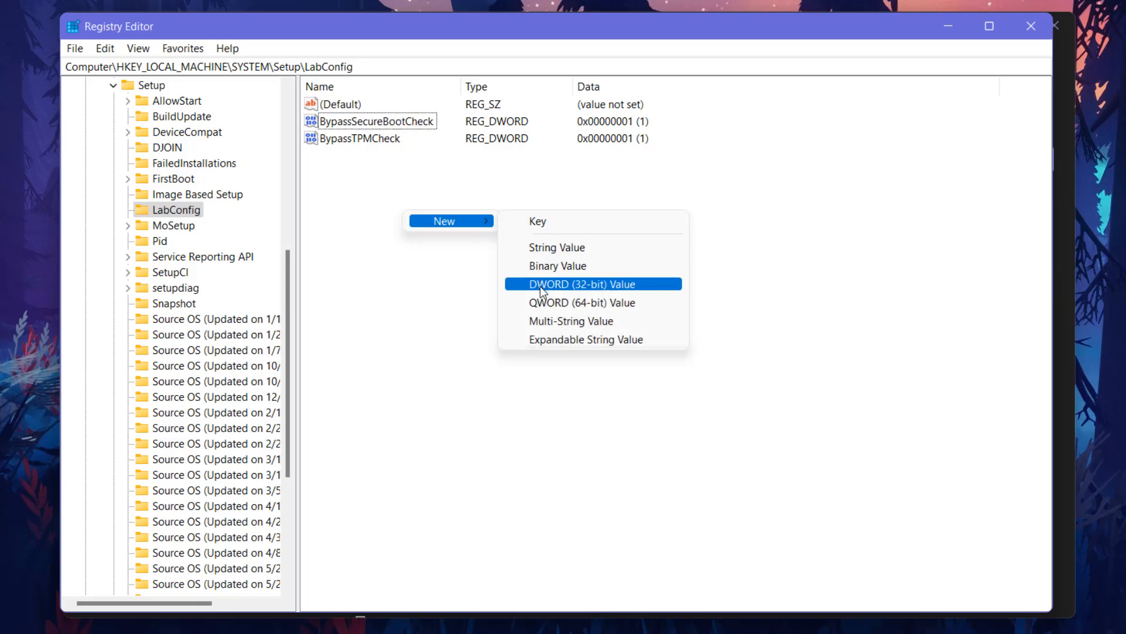
click(582, 282)
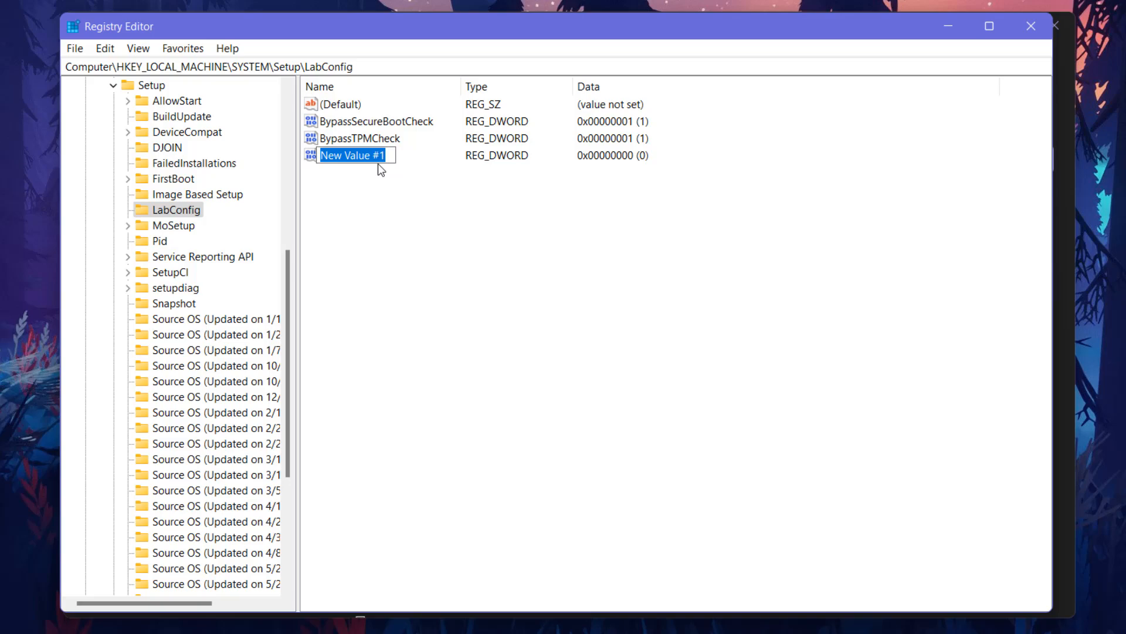
Confirm BypassSecureBootCheck still holds hexadecimal data 1, then return to HKEY_LOCAL_MACHINE
double_click(376, 121)
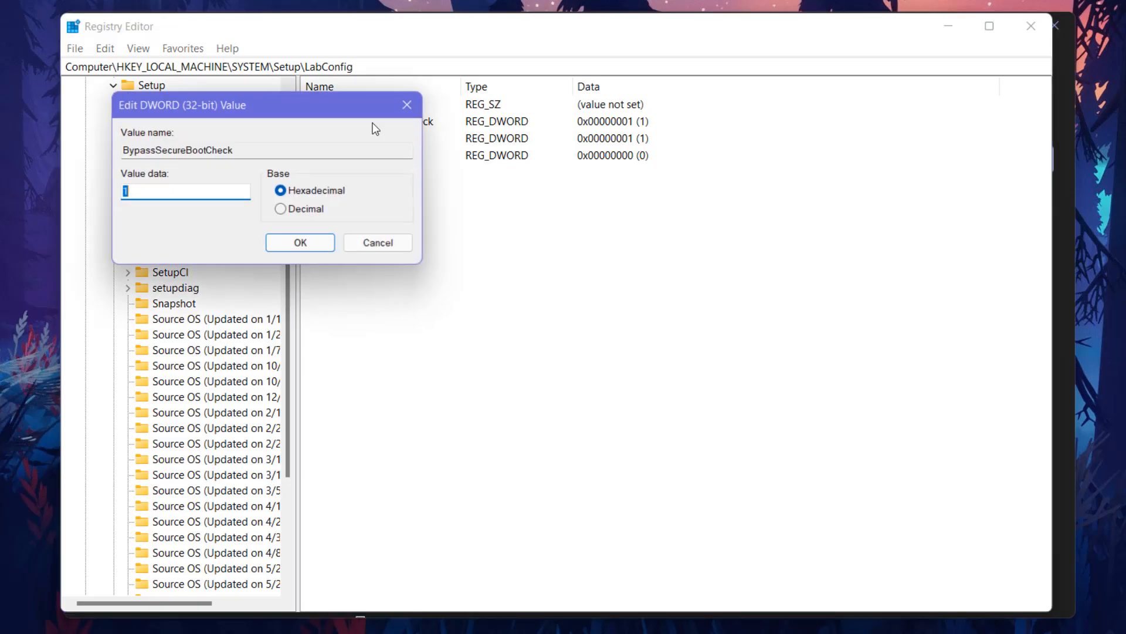
right_click(373, 121)
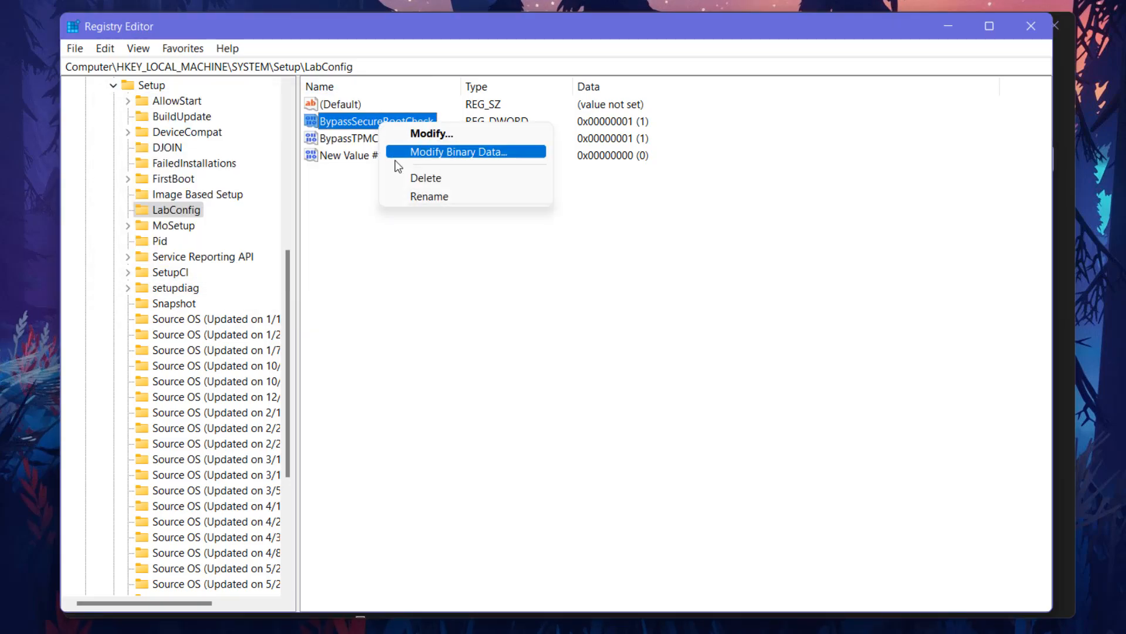
click(430, 134)
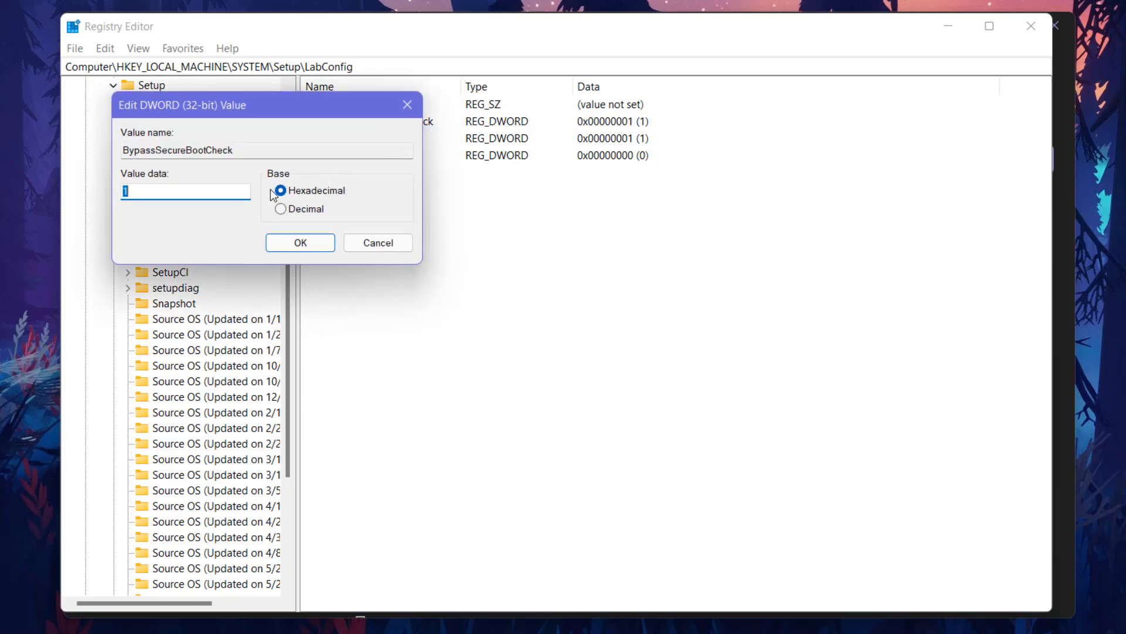
click(299, 242)
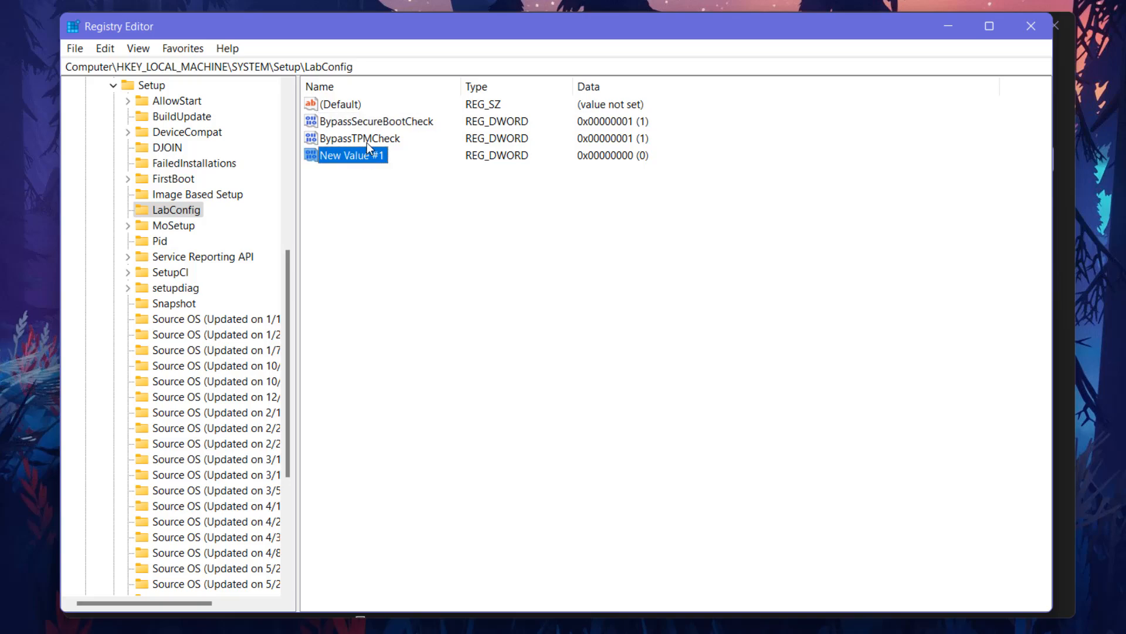
double_click(373, 138)
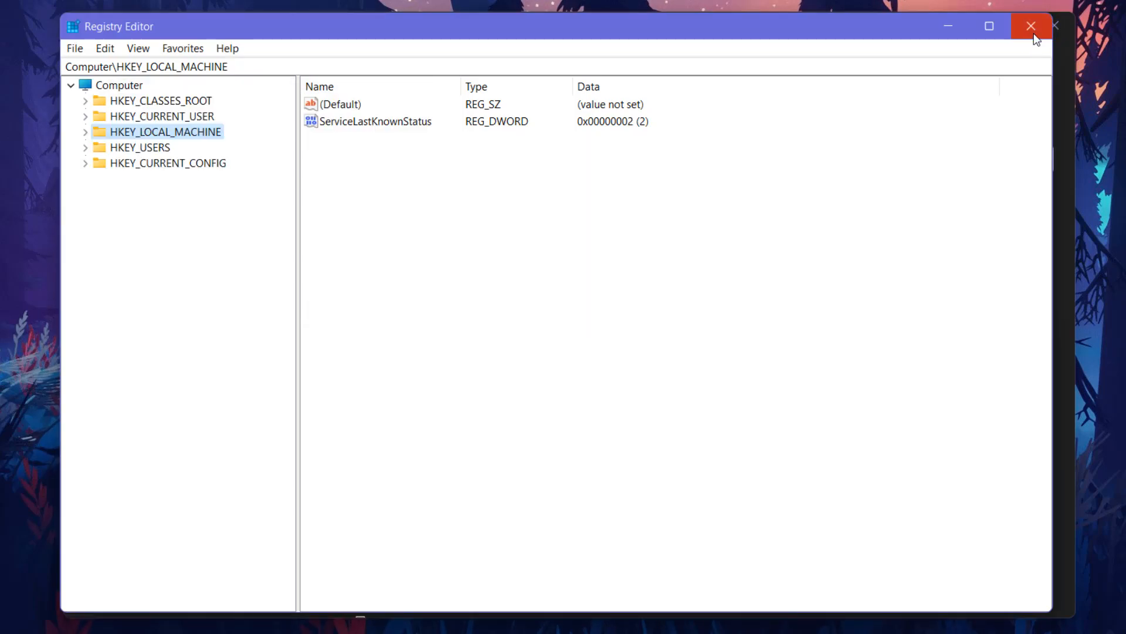
Close Registry Editor, returning to the Windows Insider Program page in Settings
click(1032, 27)
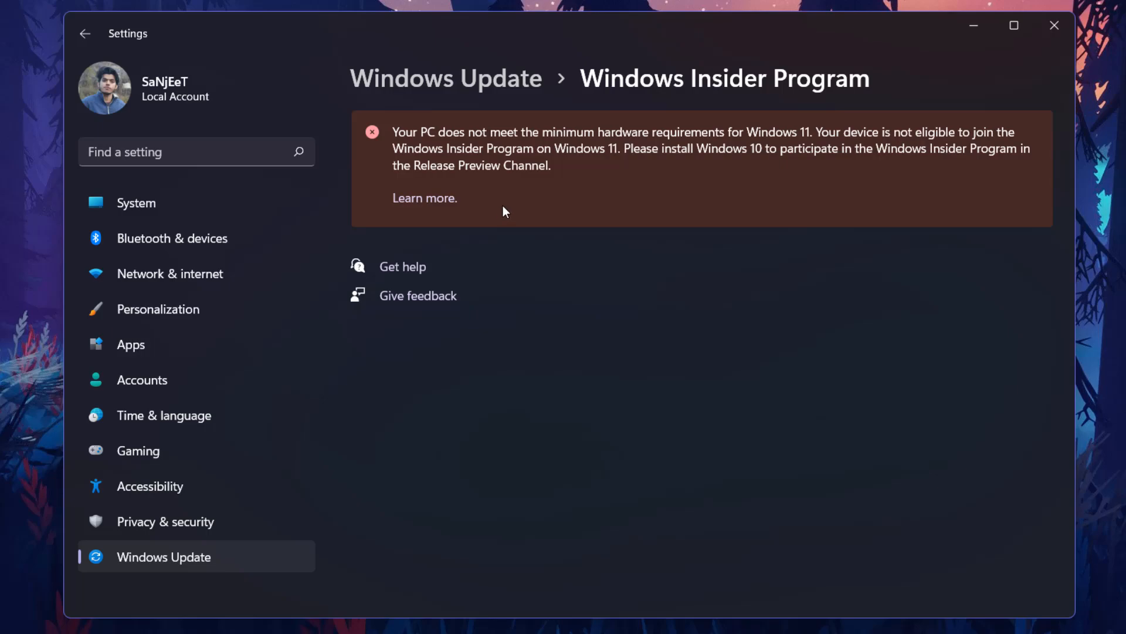
mouse_move(485, 222)
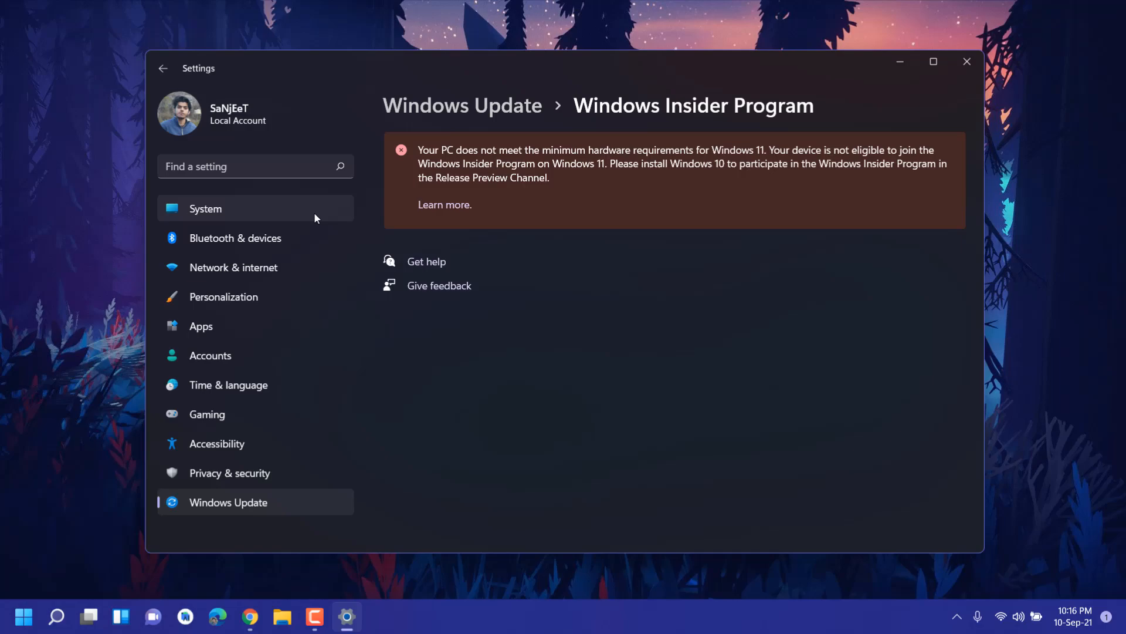
mouse_move(401, 156)
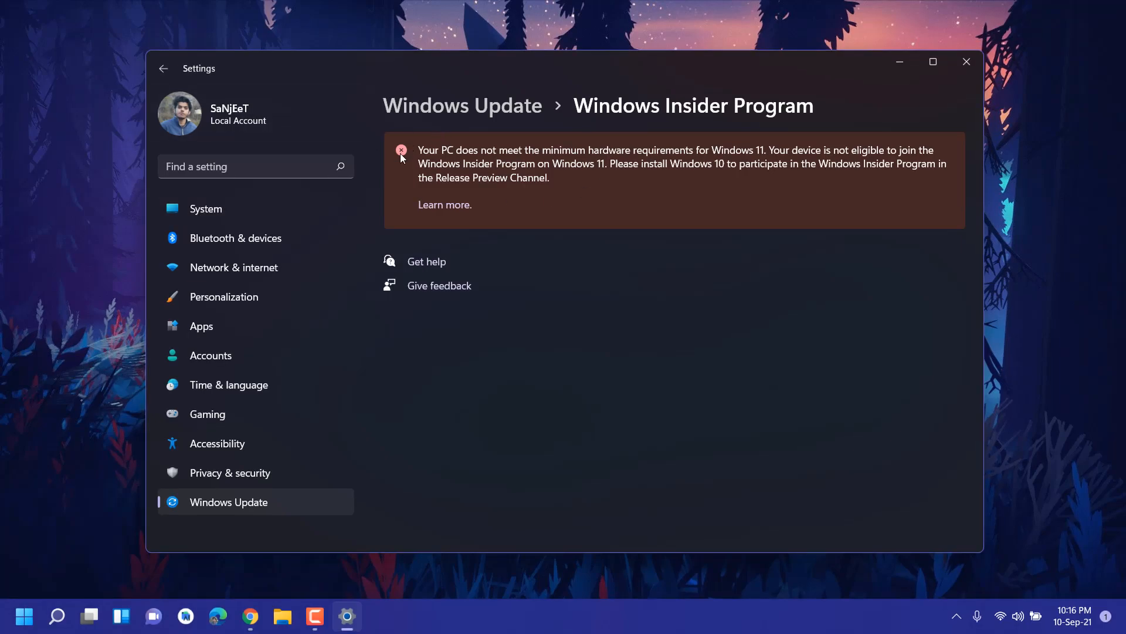
mouse_move(445, 200)
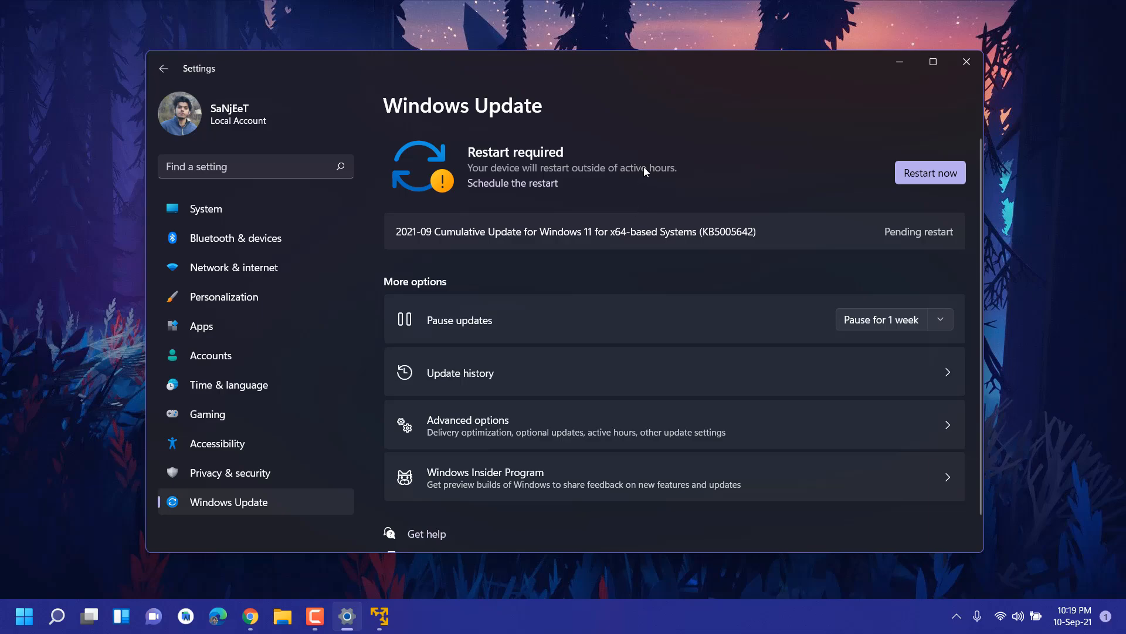
mouse_move(442, 238)
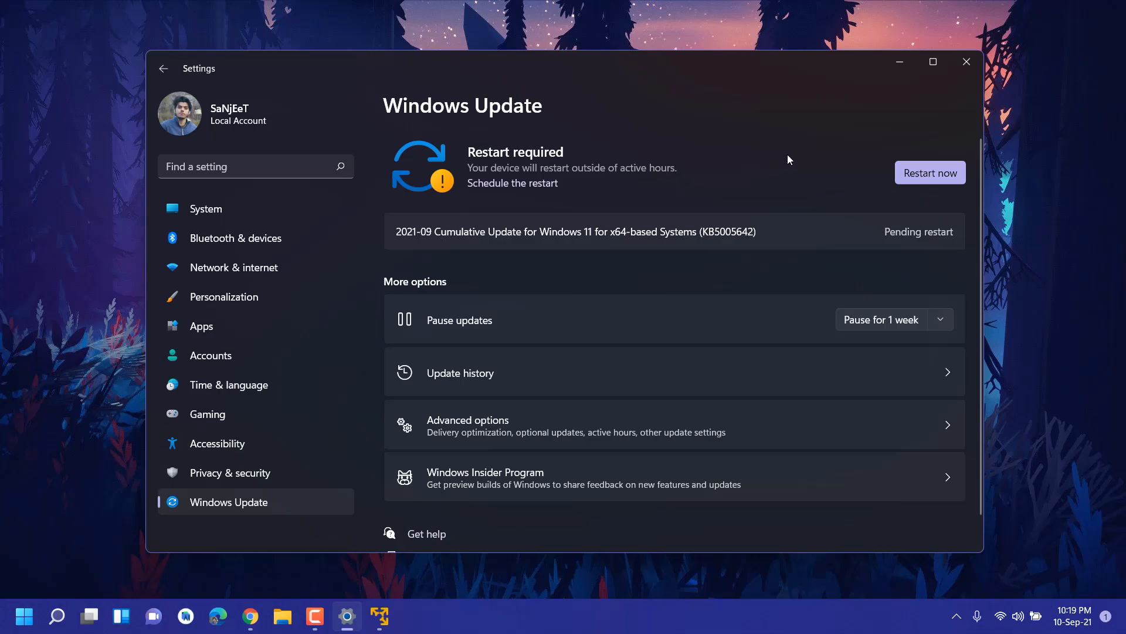
mouse_move(780, 167)
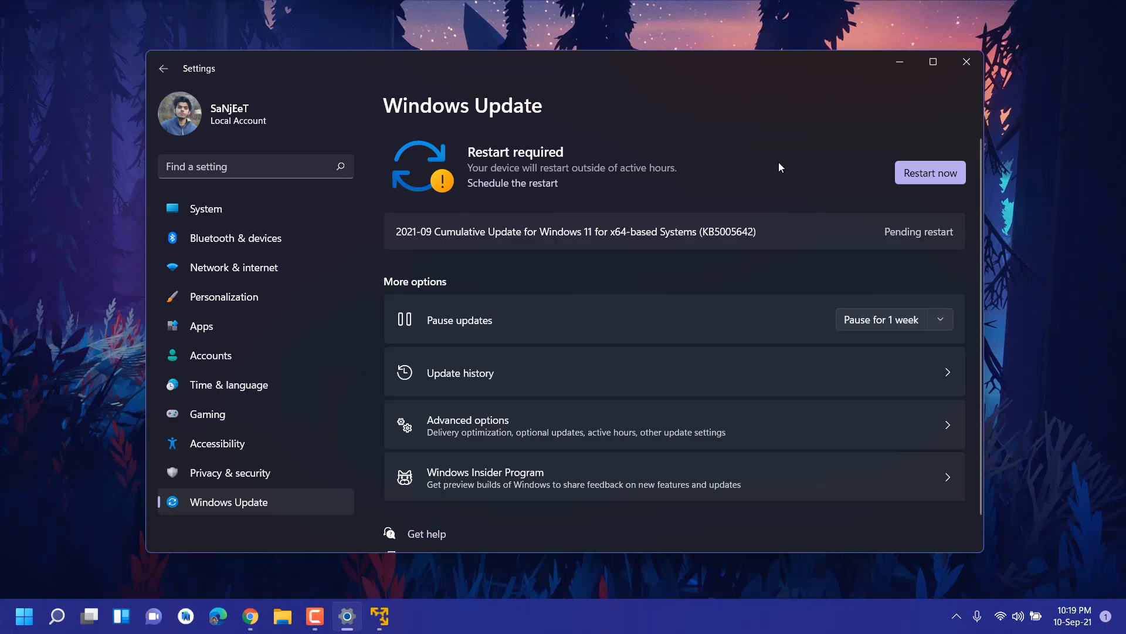
mouse_move(724, 193)
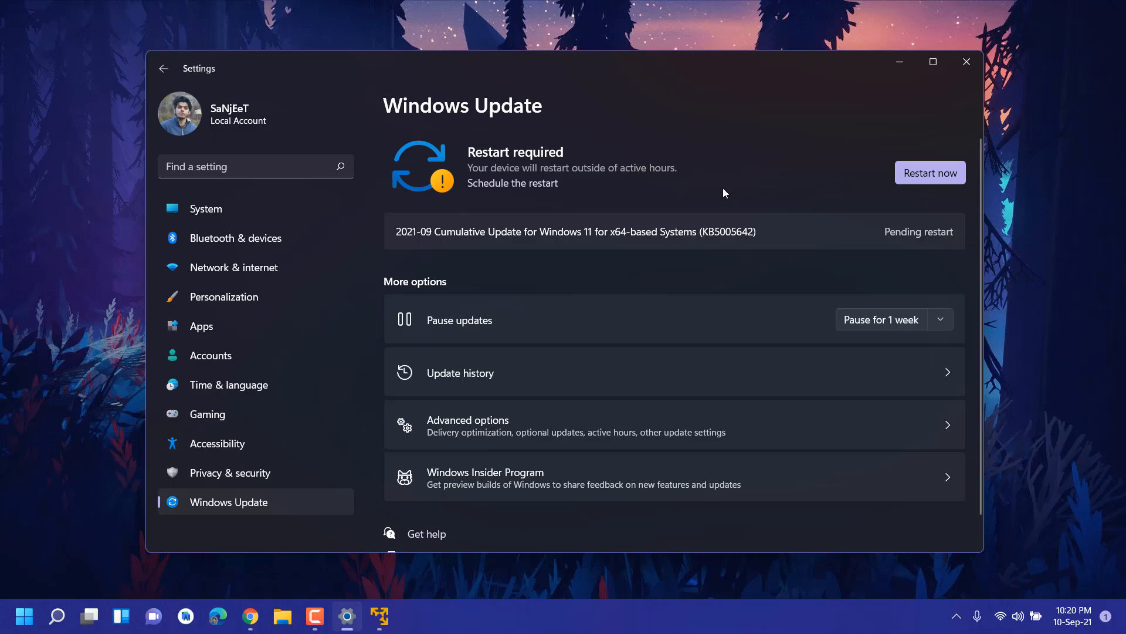